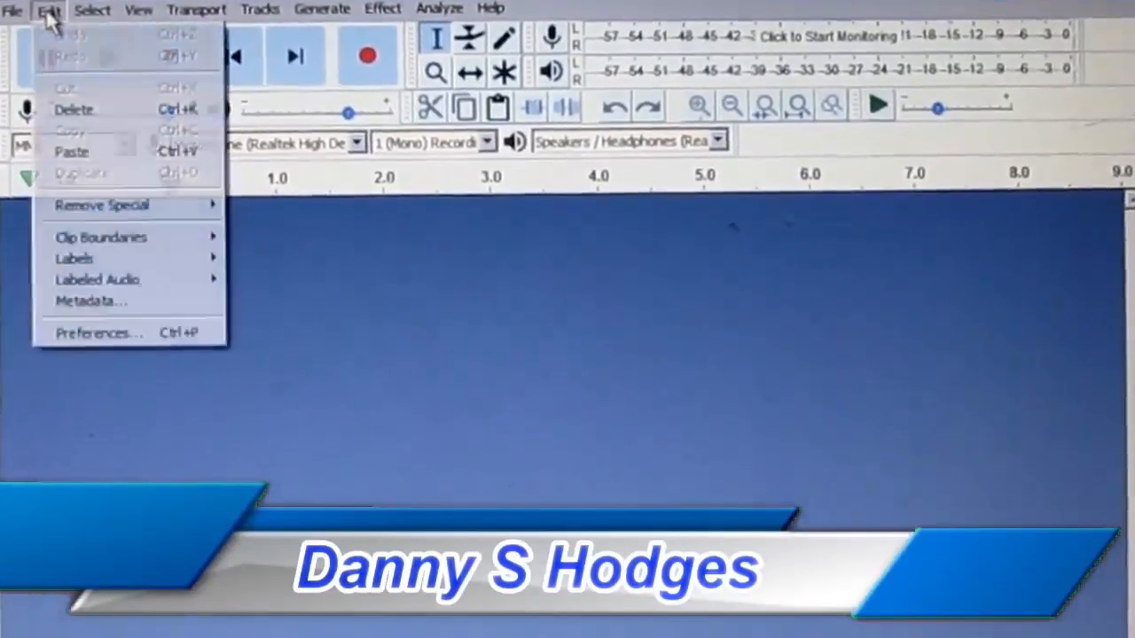
Step: Review the Devices preferences (latency settings) and close them unchanged
left_click(98, 333)
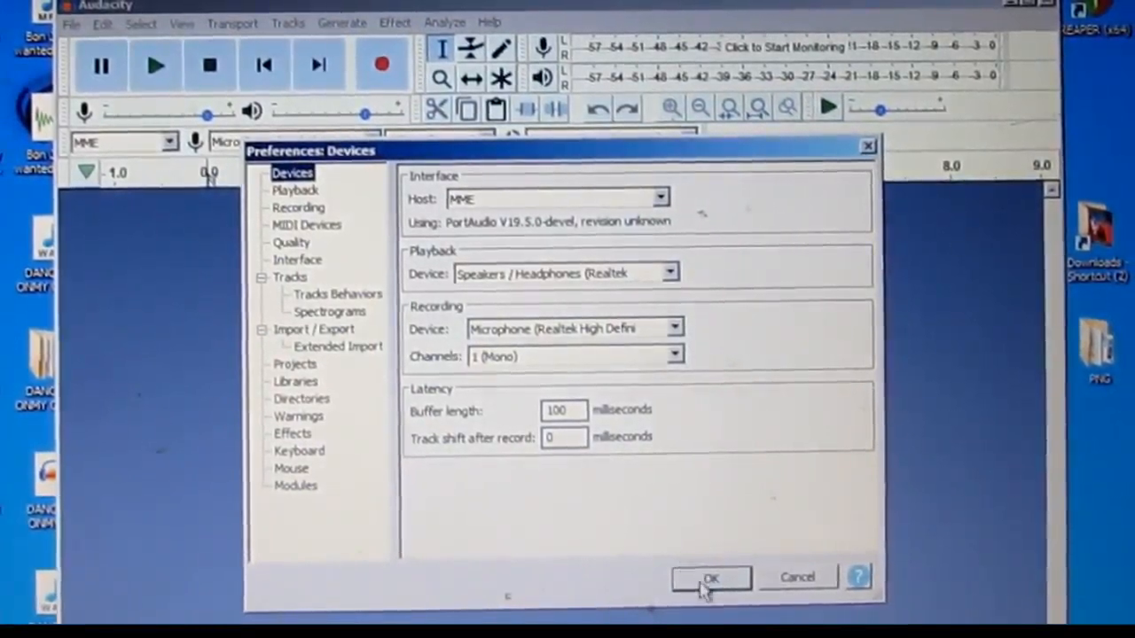
left_click(709, 577)
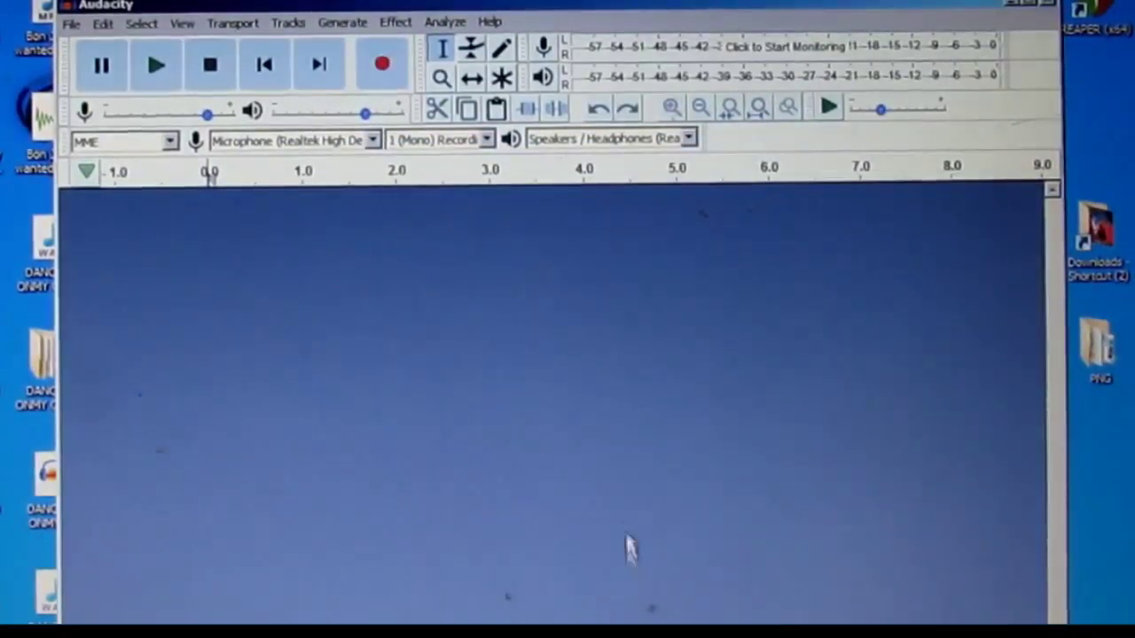
mouse_move(417, 173)
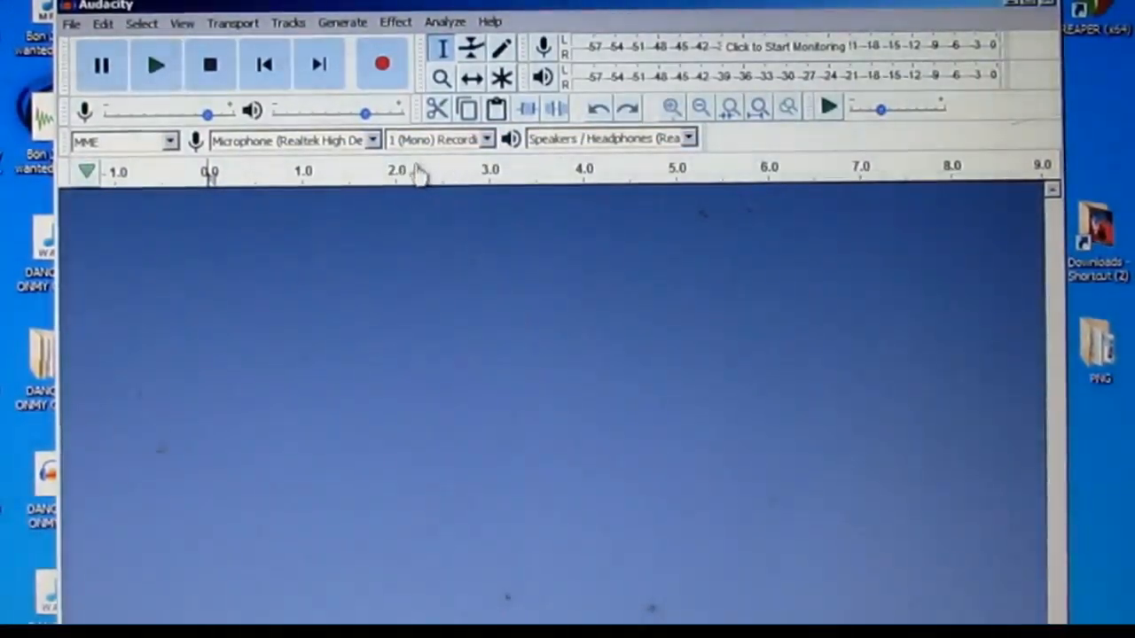
mouse_move(341, 22)
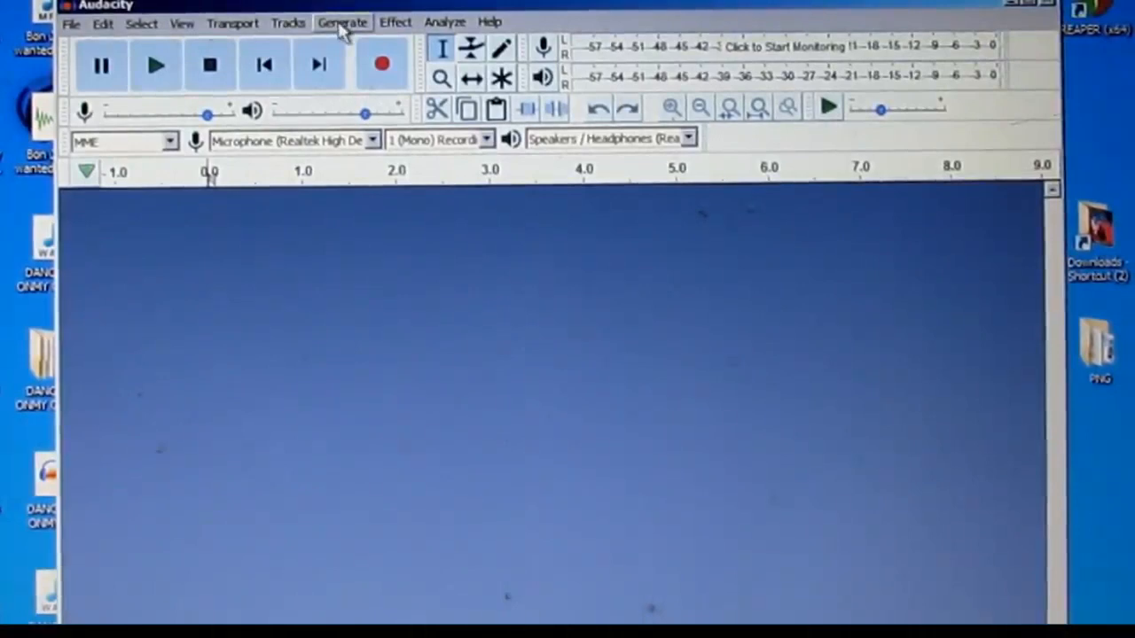
Step: Generate a Rhythm Track at 120 bpm, 4 beats, 16 measures with Metronome tick
left_click(342, 22)
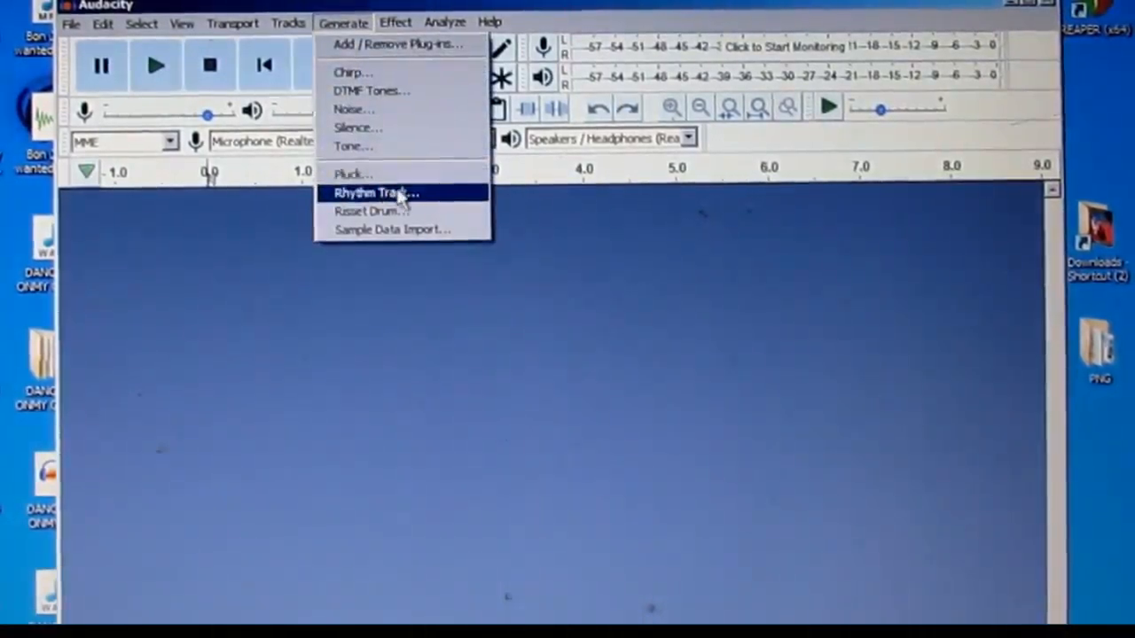
left_click(376, 192)
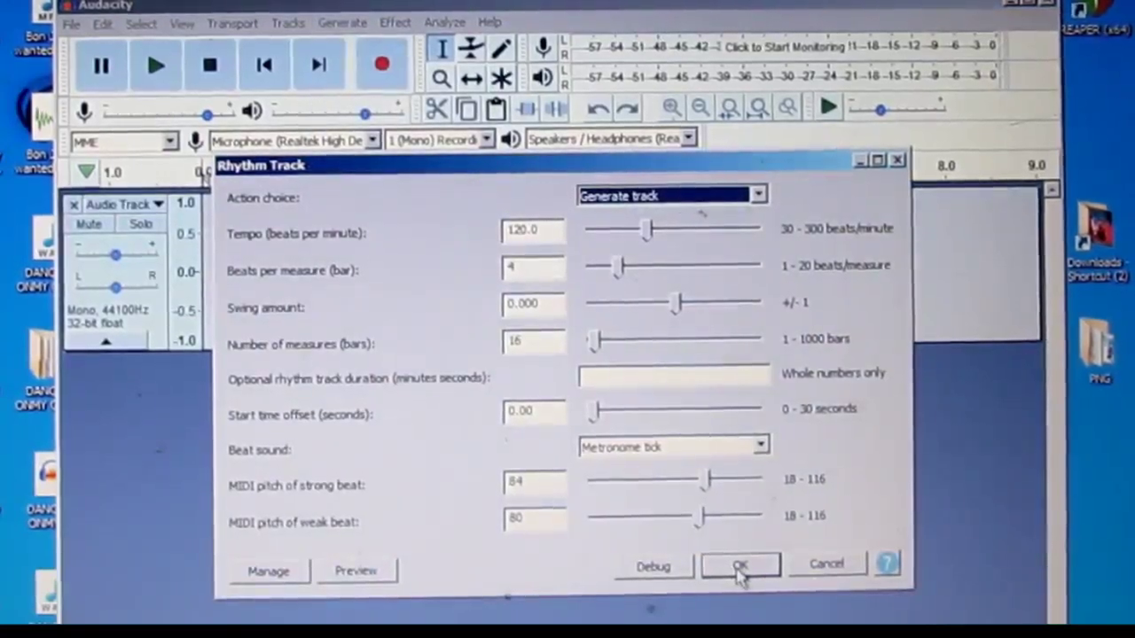
left_click(741, 566)
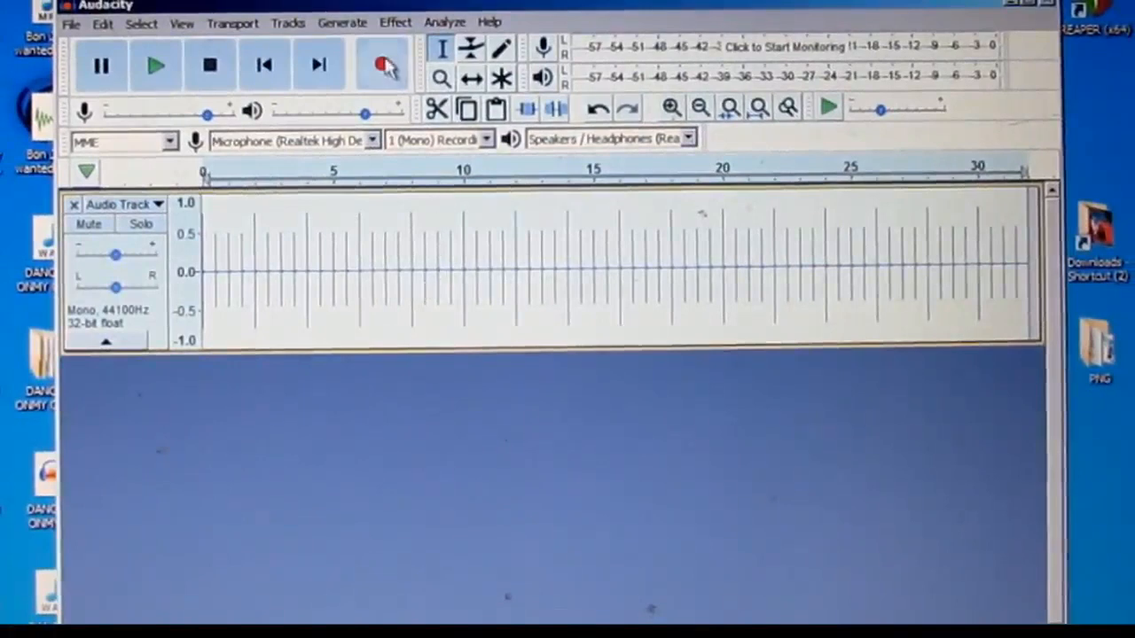
Step: Record a test take onto a new track while the rhythm track plays, then stop
left_click(383, 64)
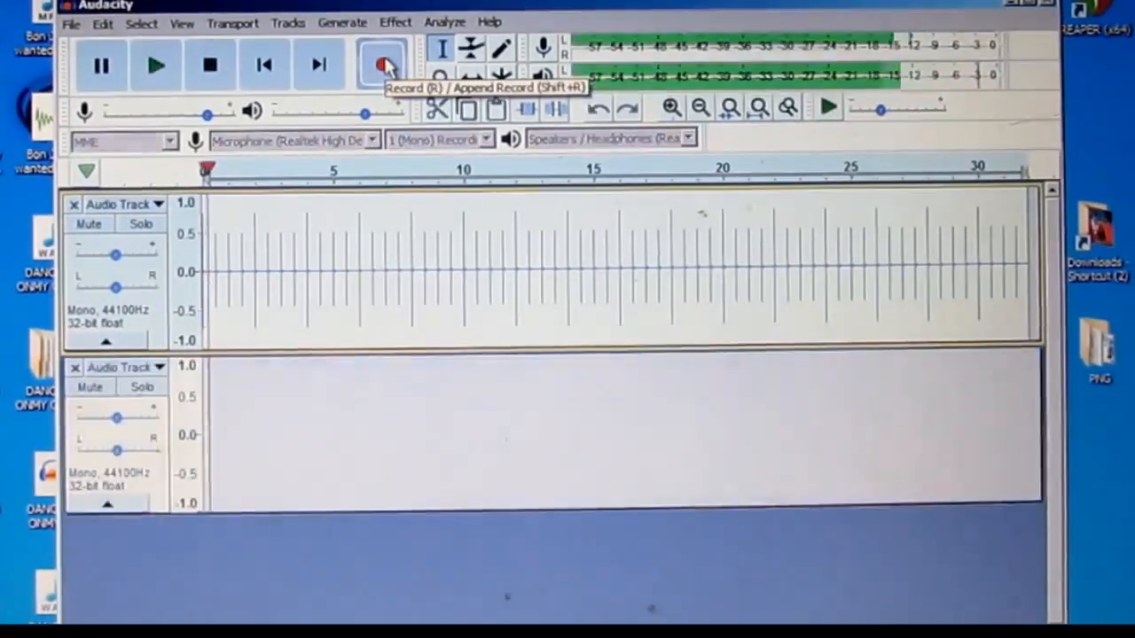
left_click(382, 64)
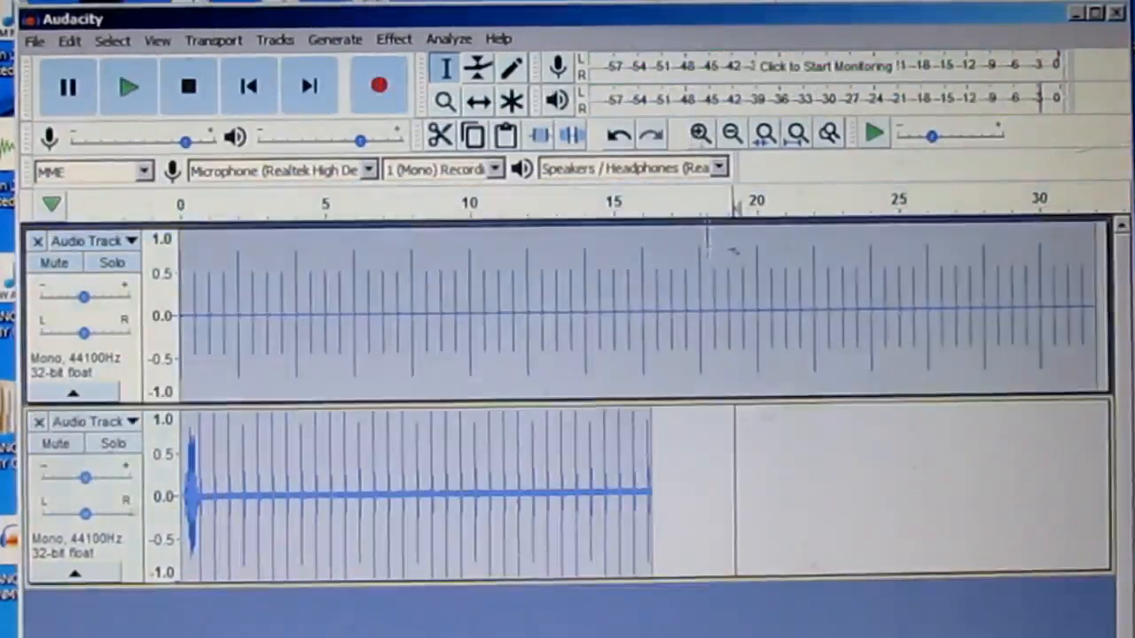
Step: Zoom in around 14 seconds to compare recorded clicks with the metronome ticks, reaching the Effect menu
left_click(700, 133)
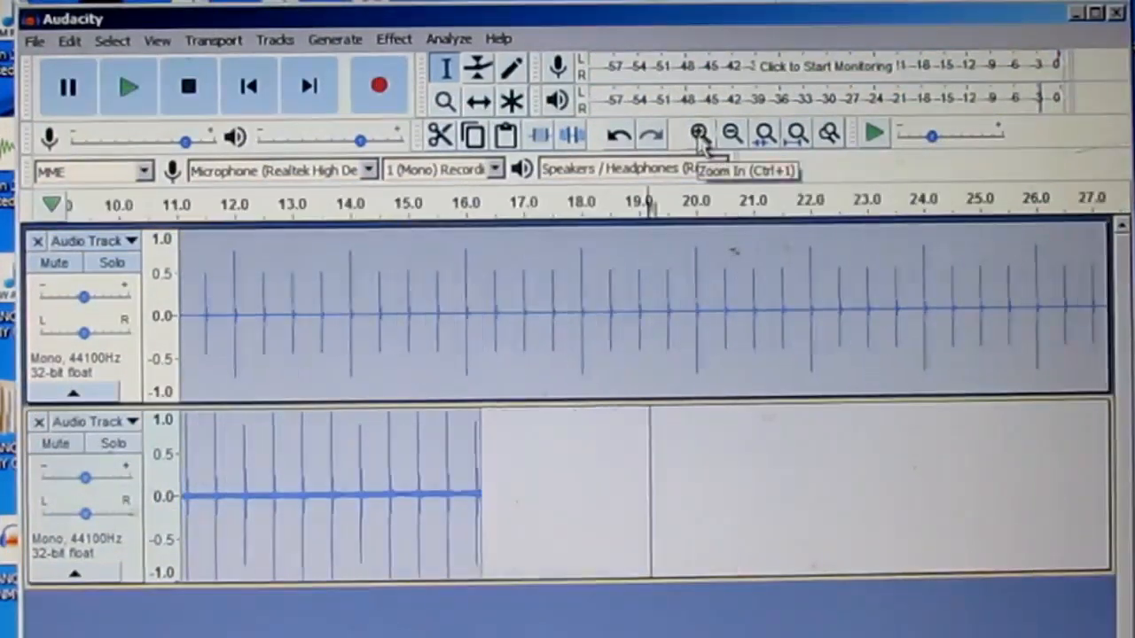
left_click(698, 133)
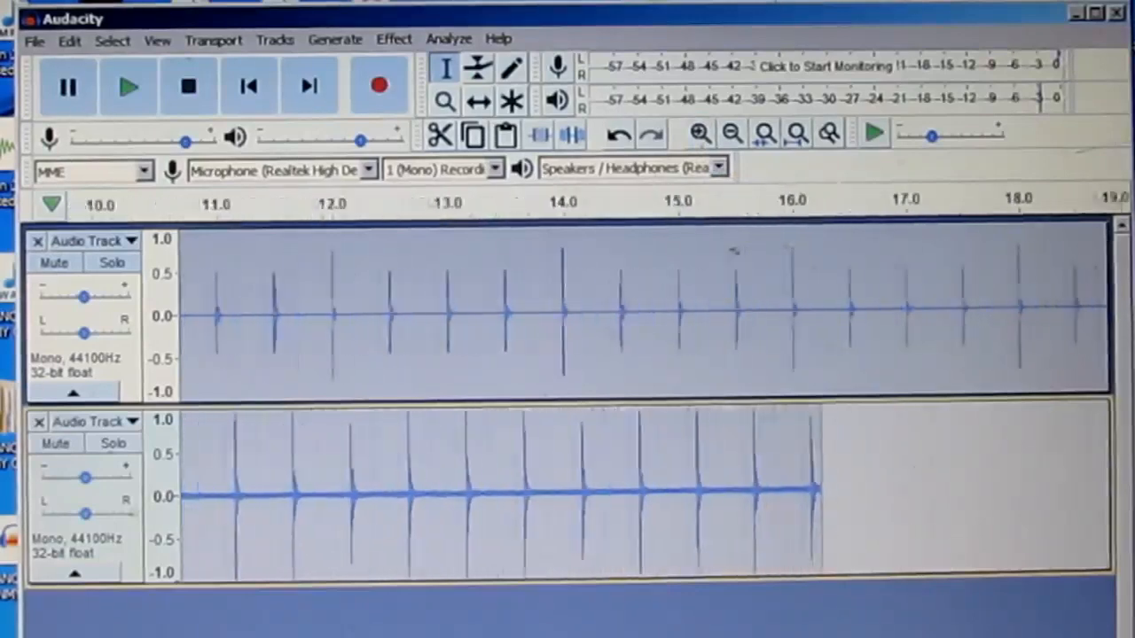
left_click(699, 133)
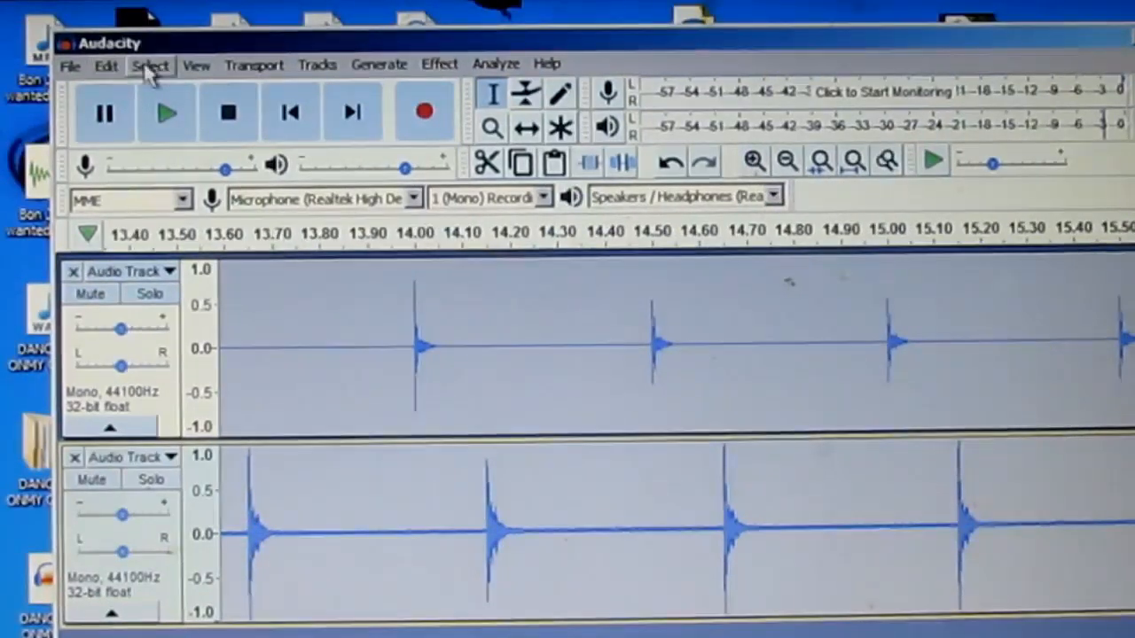
left_click(149, 64)
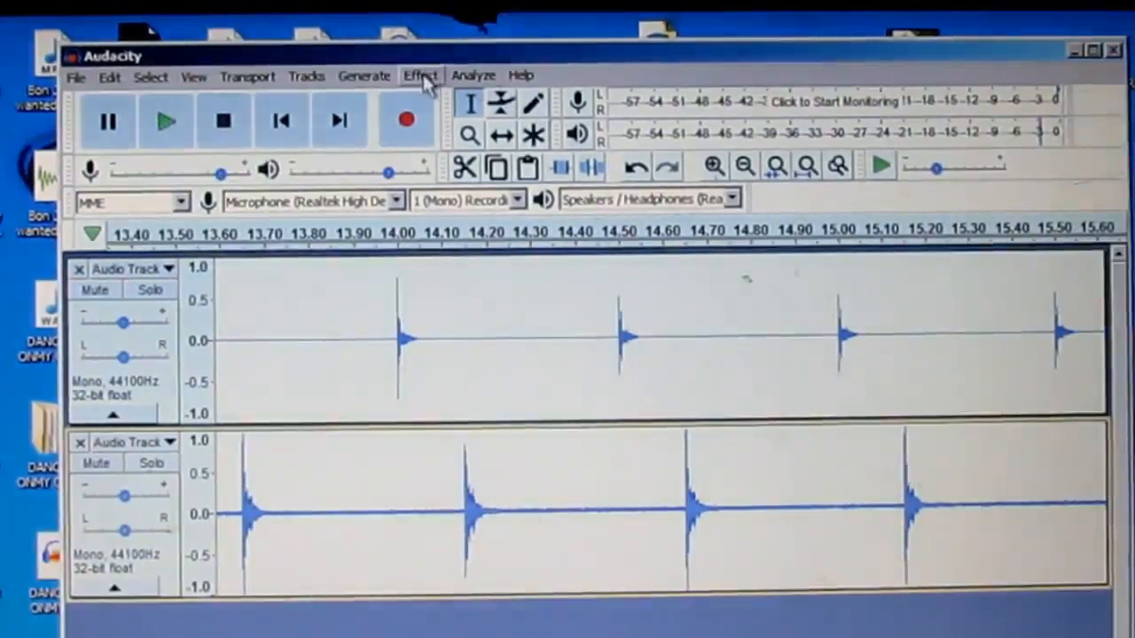
left_click(420, 76)
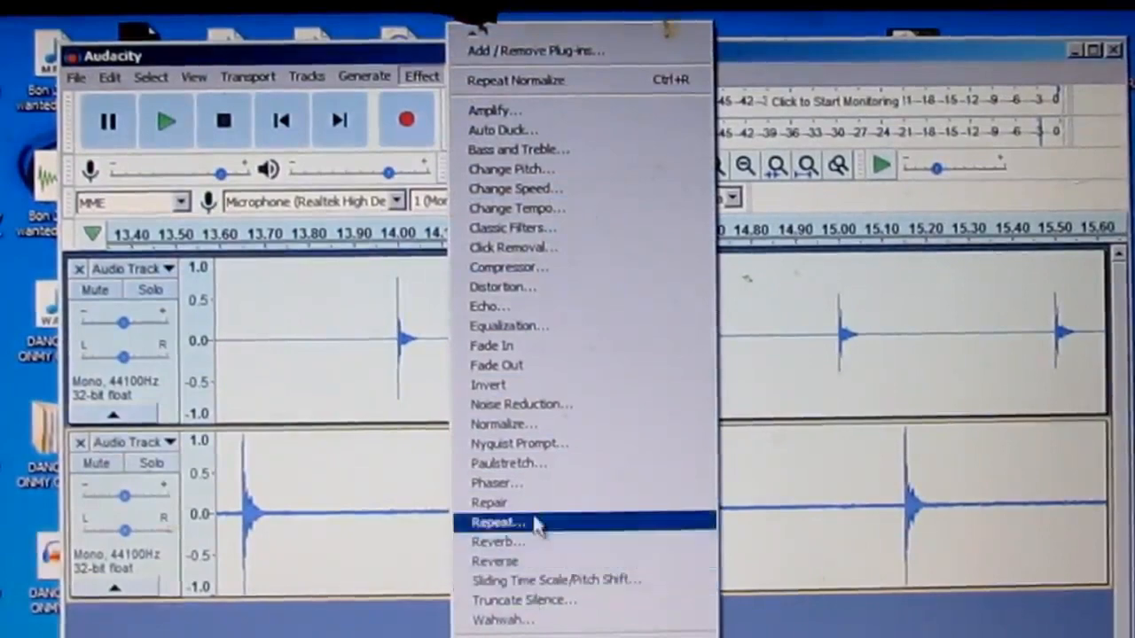
Step: Normalize the recorded take with the default Normalize settings
left_click(503, 424)
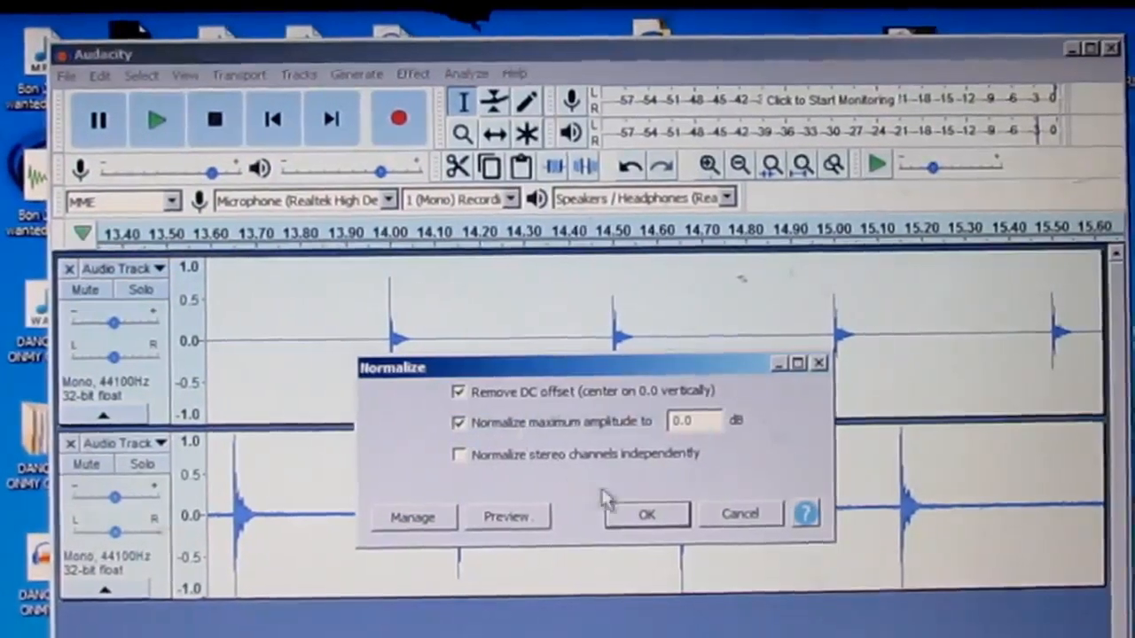
left_click(645, 514)
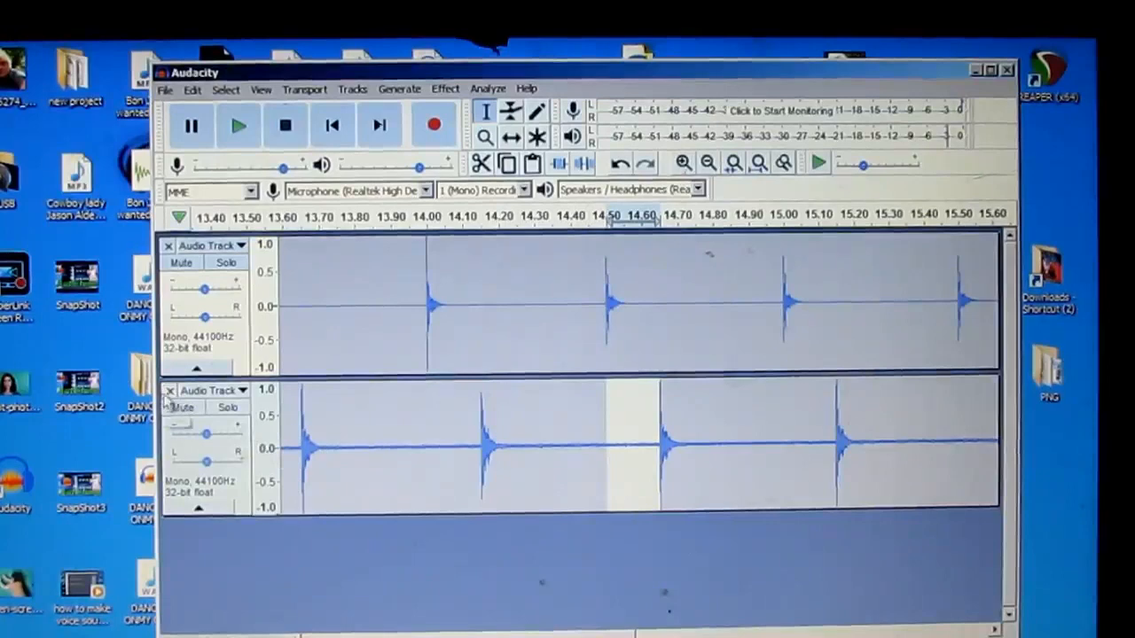
Step: Delete the test recording track and go to Preferences to enter the negative Track shift
left_click(168, 390)
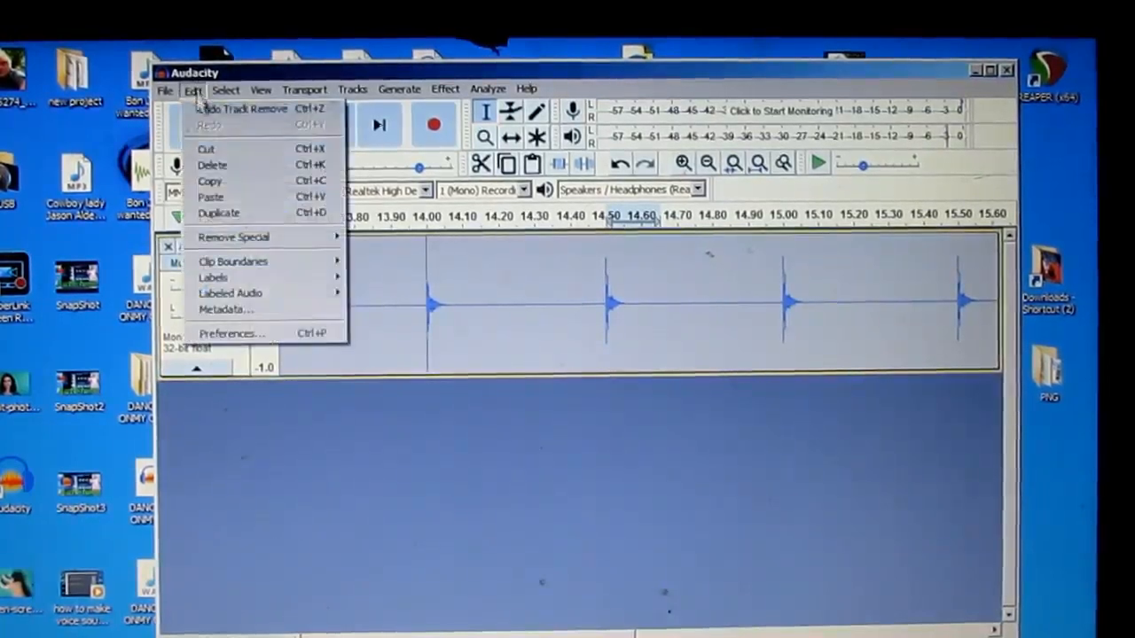
left_click(232, 333)
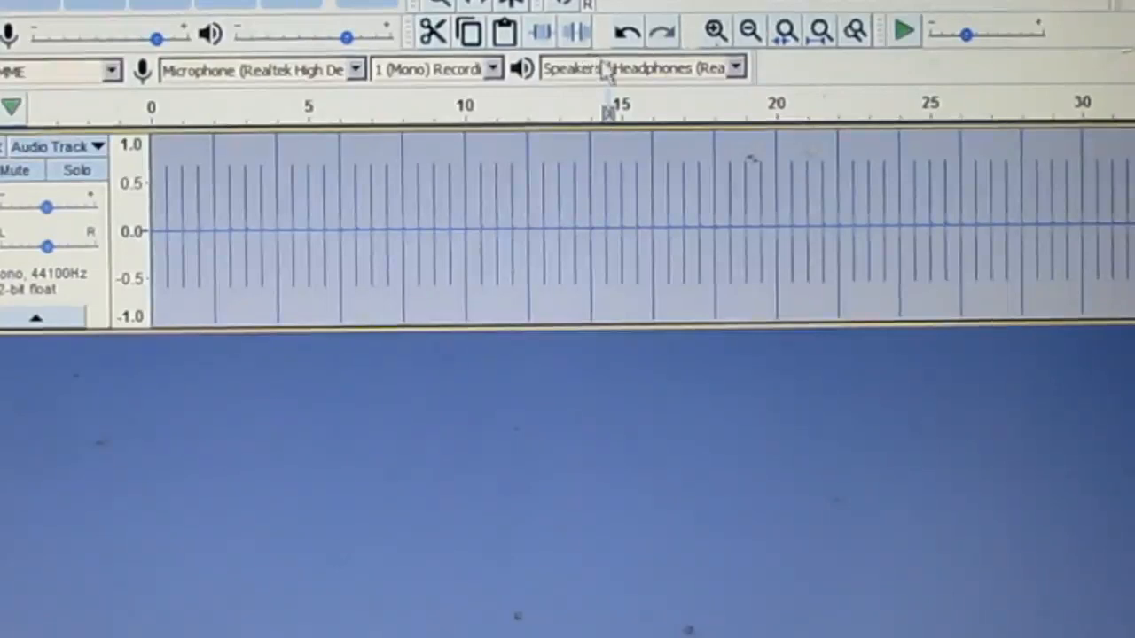
Step: Record a new test take alongside the rhythm track and stop it after about 17 seconds
left_click(434, 124)
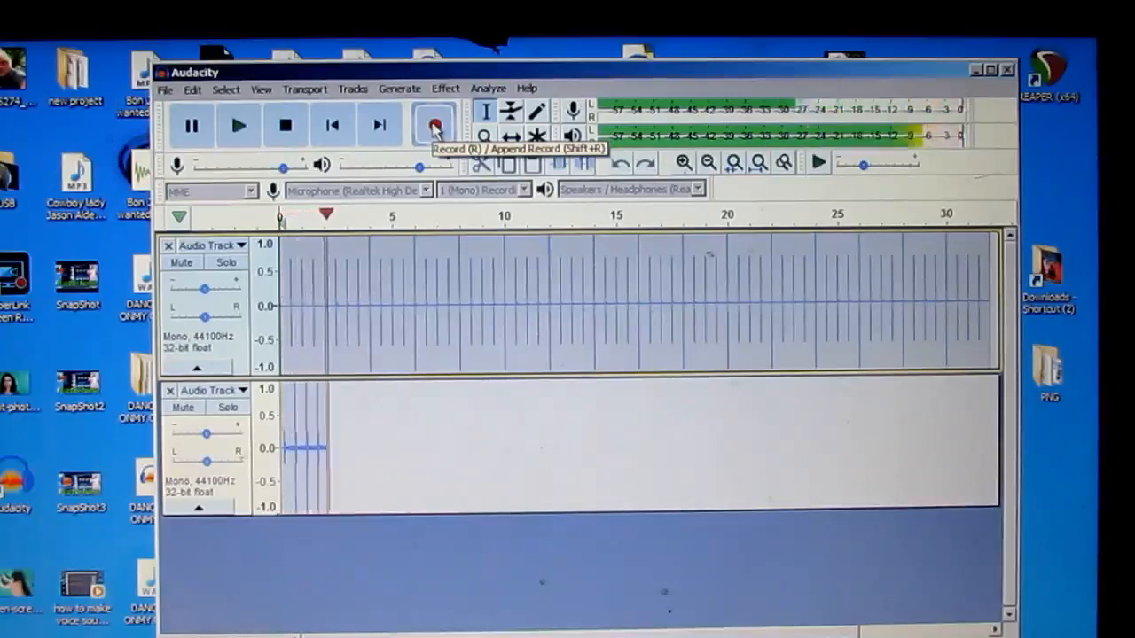
left_click(434, 124)
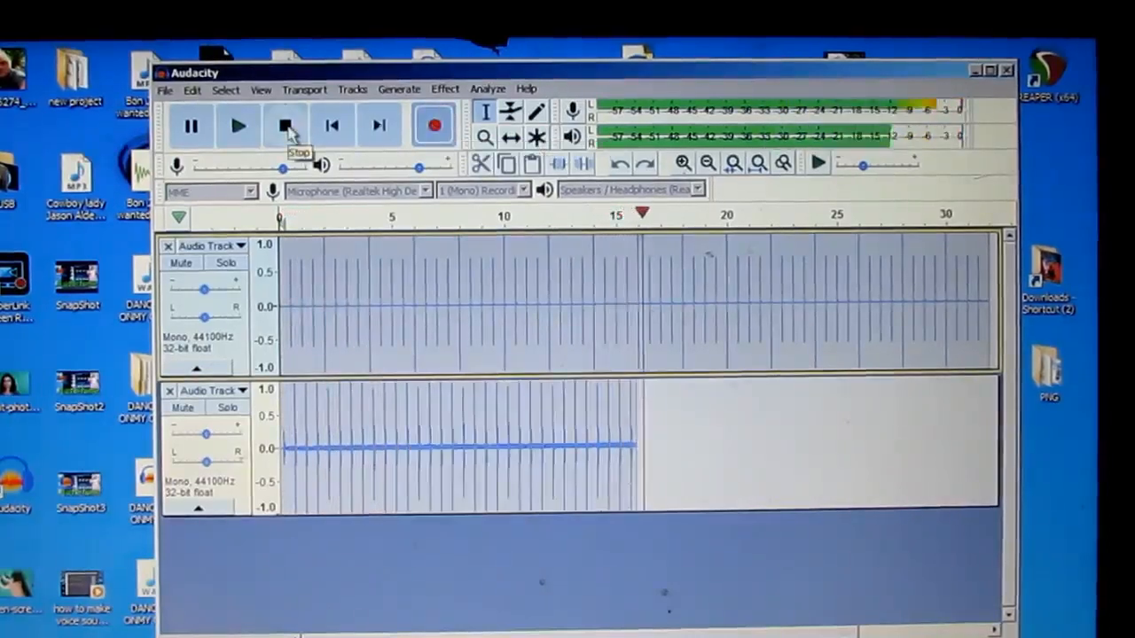
left_click(286, 124)
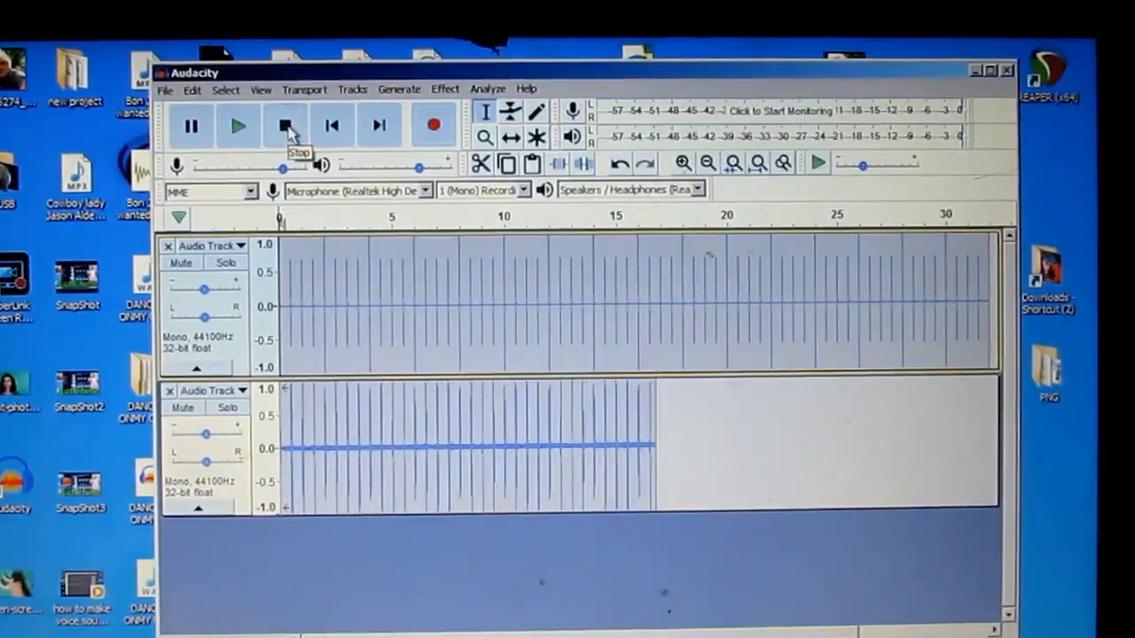